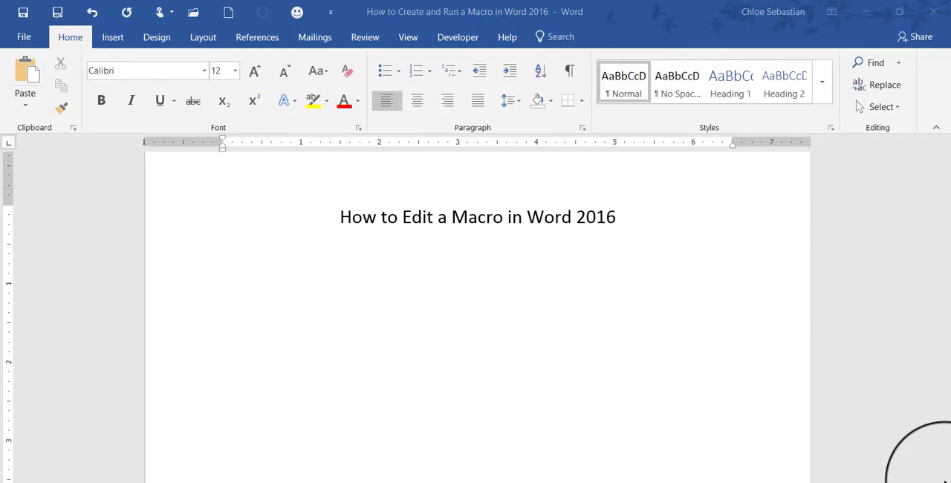
- Place the cursor below the 'How to Edit a Macro in Word 2016' title for the signature
left_click(223, 269)
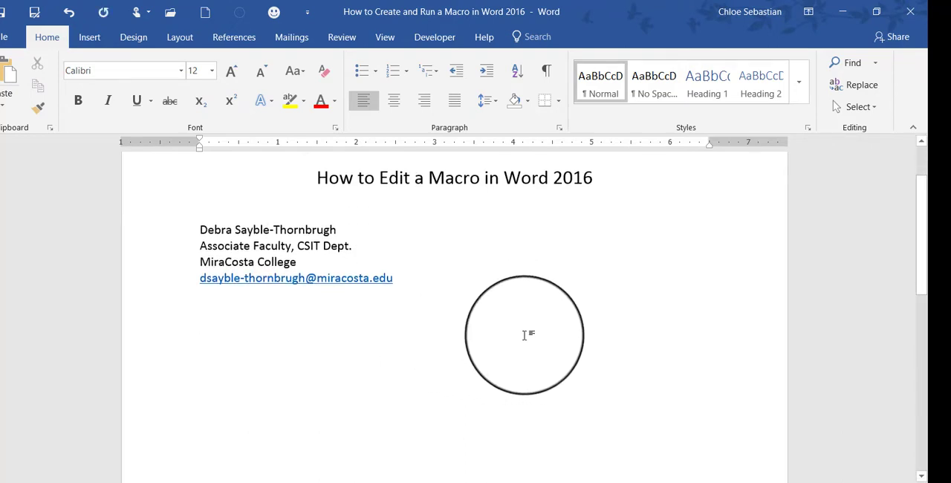
left_click_drag(523, 334, 516, 298)
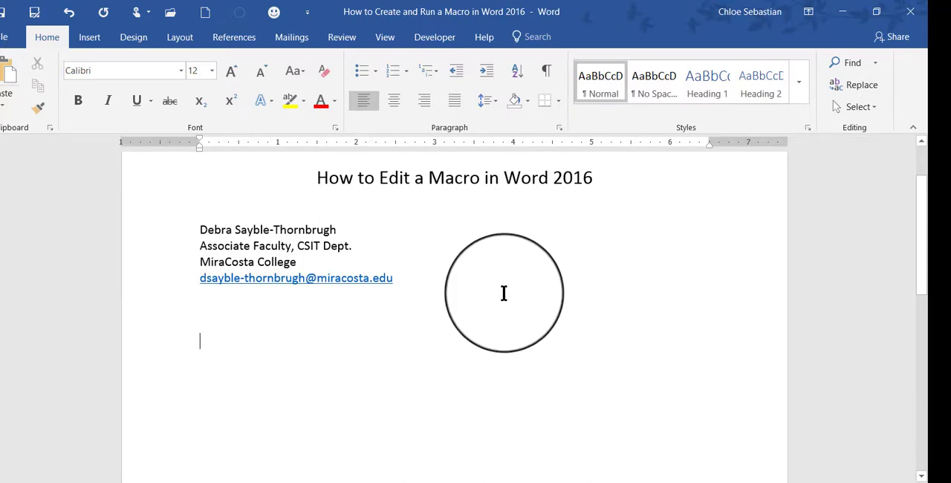
left_click_drag(504, 293, 503, 259)
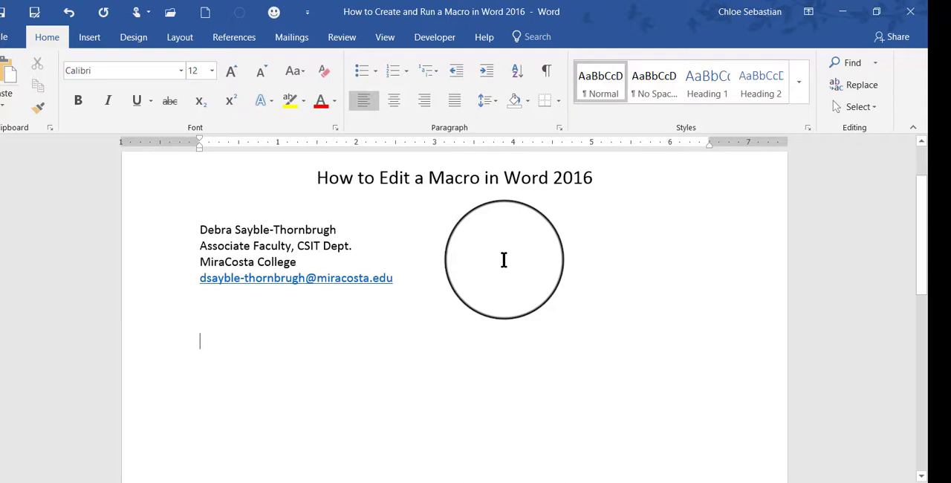
left_click_drag(504, 258, 492, 242)
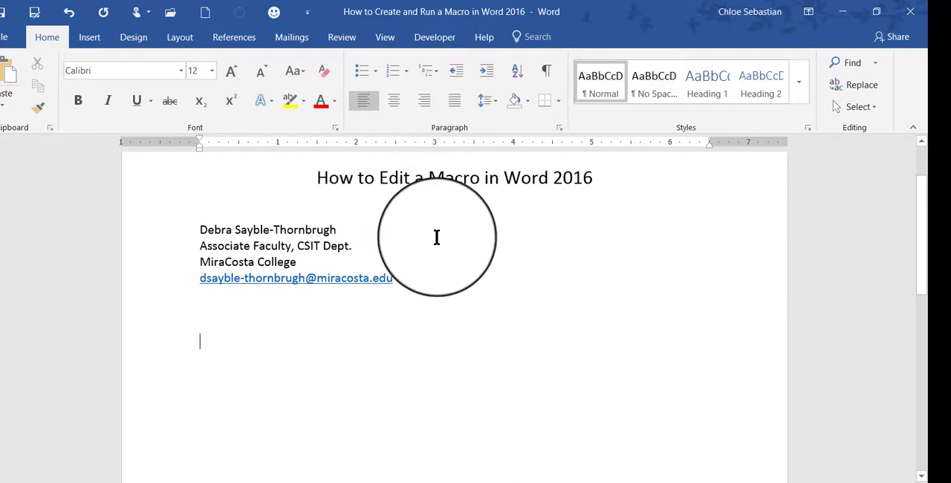
mouse_move(447, 228)
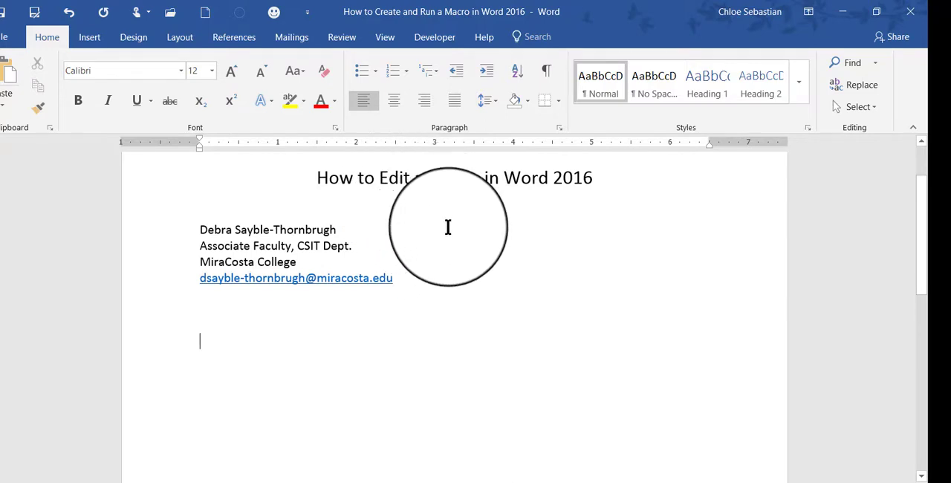
mouse_move(452, 215)
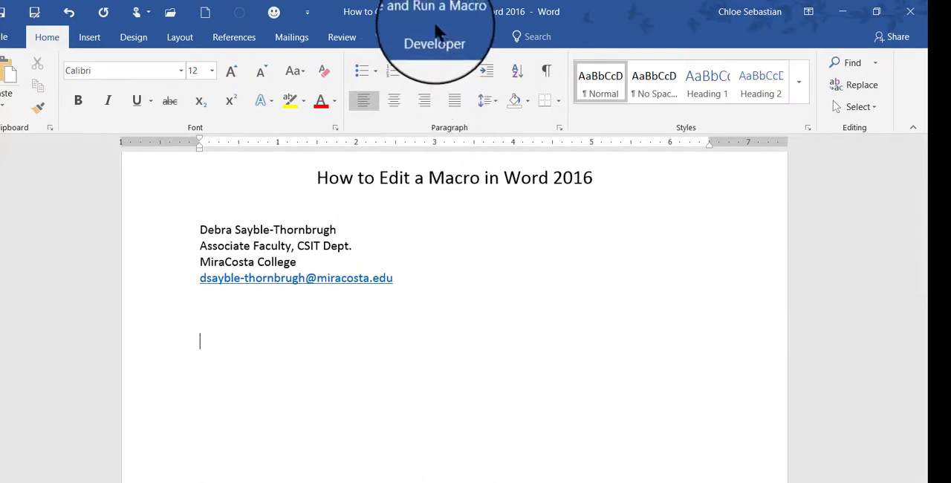
- Show the Developer ribbon with its macro tools
left_click(434, 37)
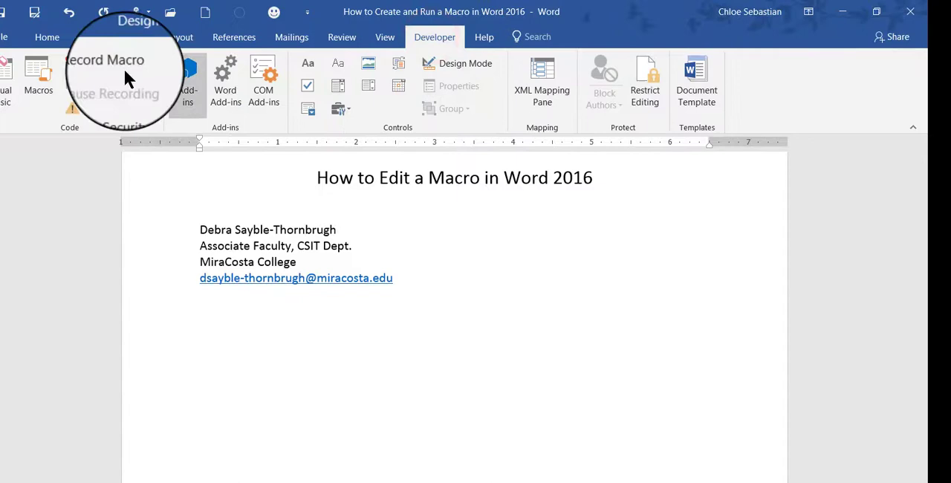
mouse_move(38, 78)
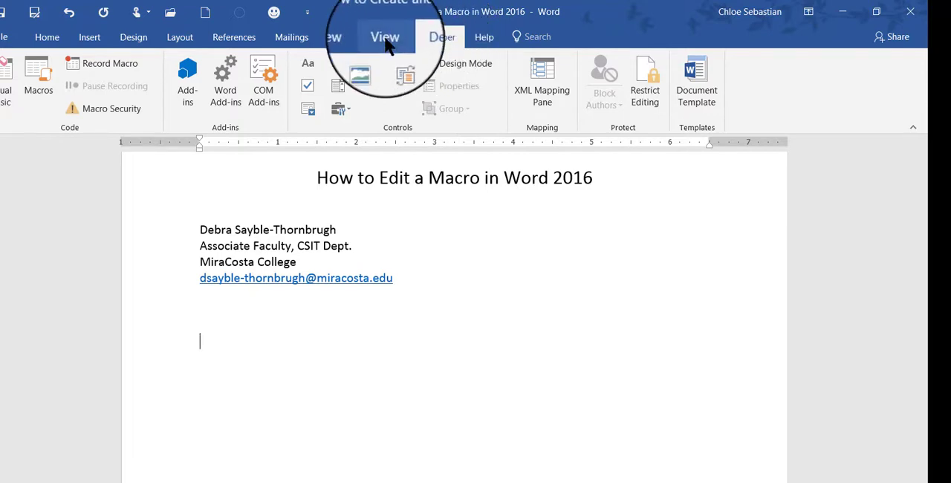
- Open View Macros from the View ribbon's Macros dropdown
left_click(385, 37)
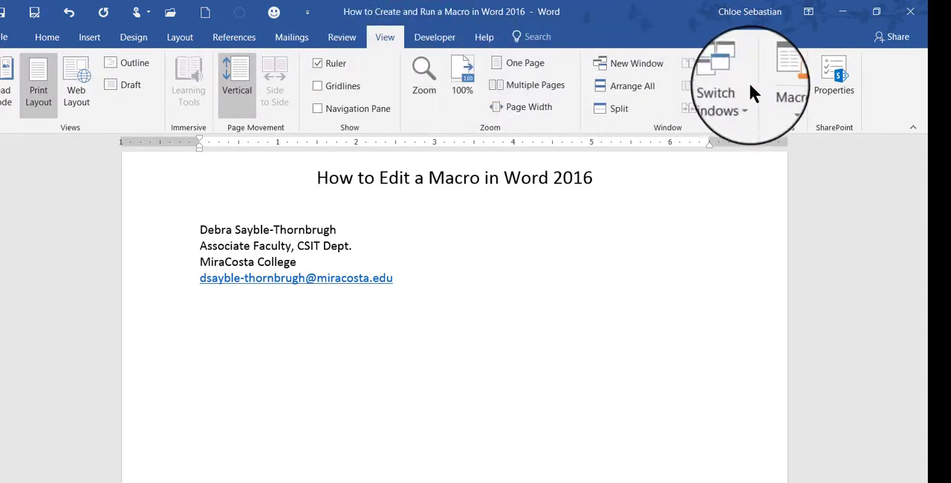
mouse_move(777, 89)
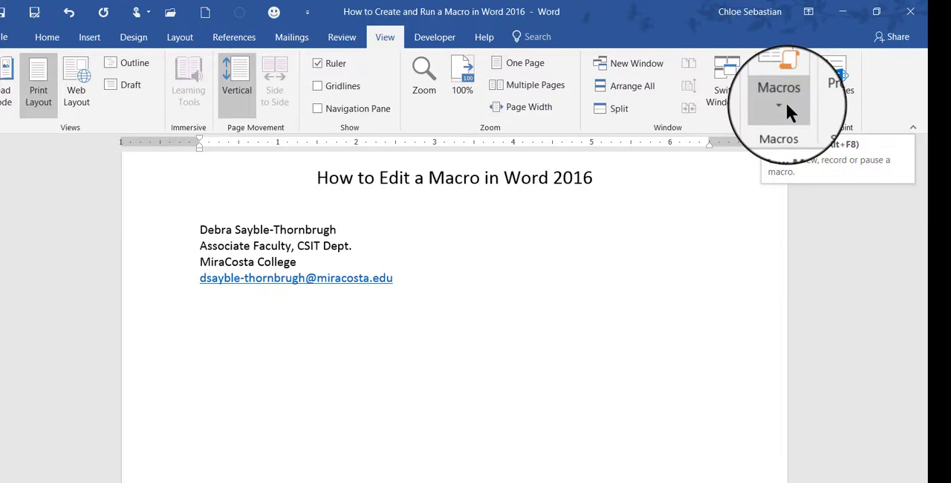
left_click(778, 88)
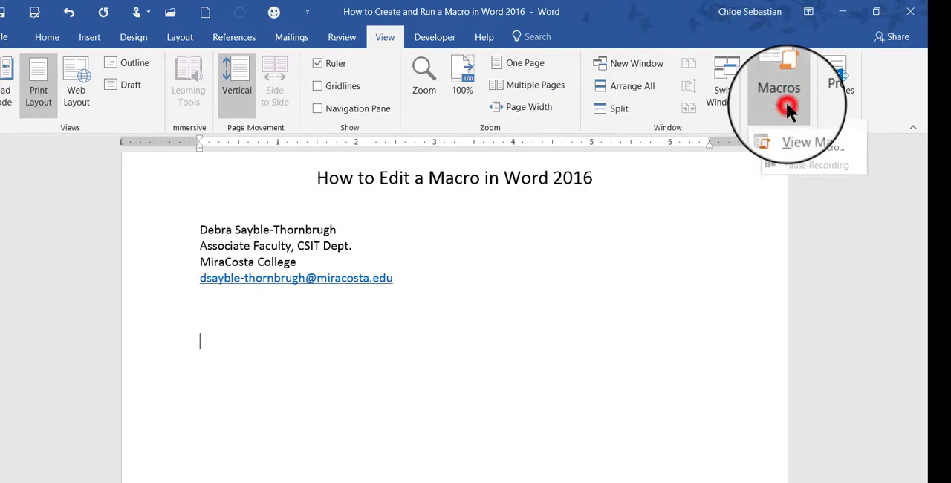
left_click(777, 87)
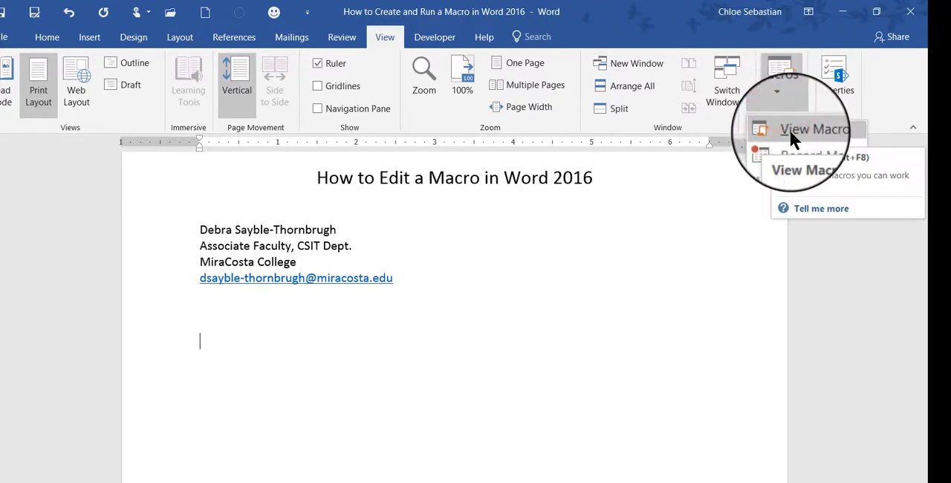
left_click(815, 129)
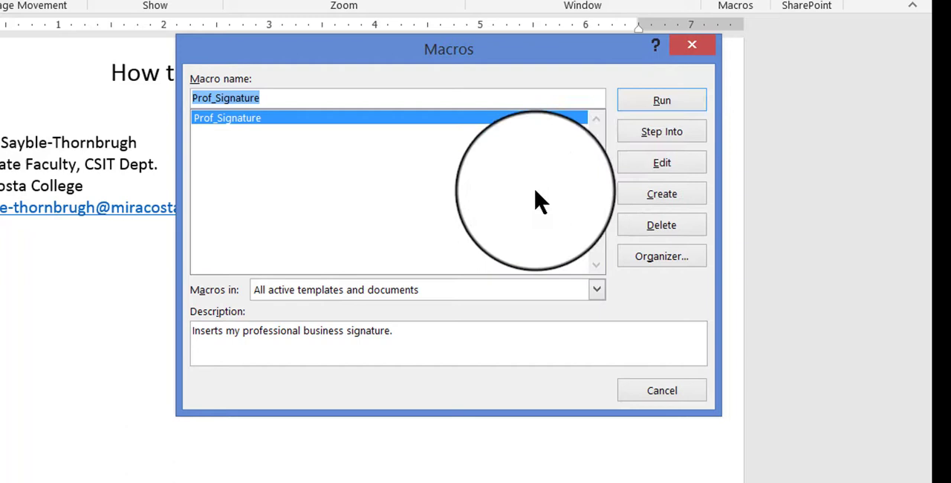
mouse_move(541, 215)
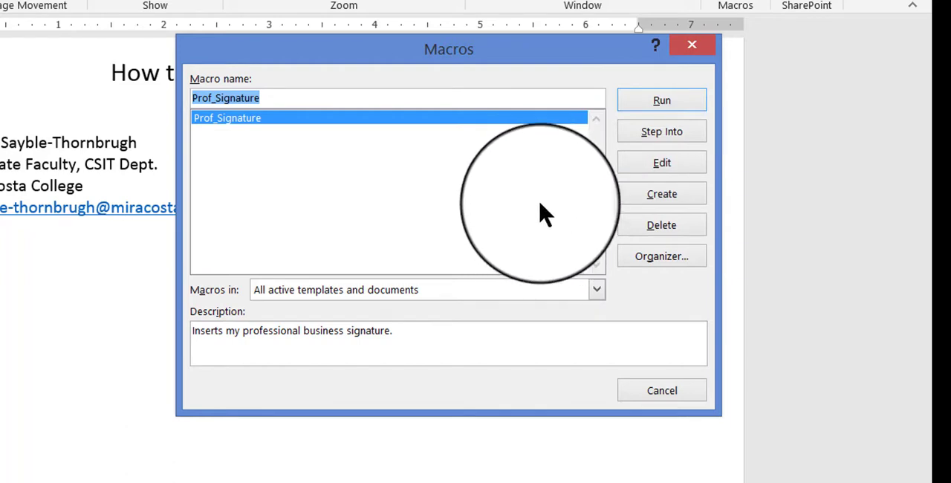
mouse_move(535, 222)
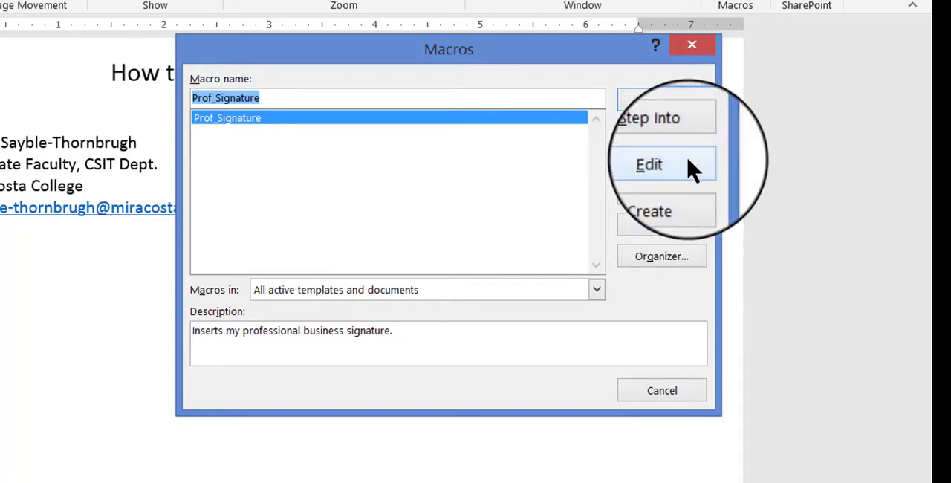
- Edit Prof_Signature from the Macros dialog to open its VBA code
left_click(649, 164)
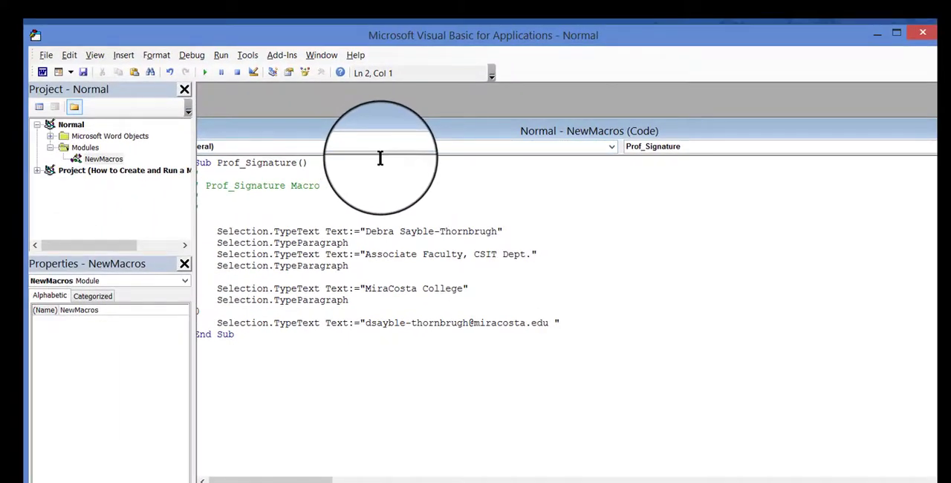
mouse_move(364, 180)
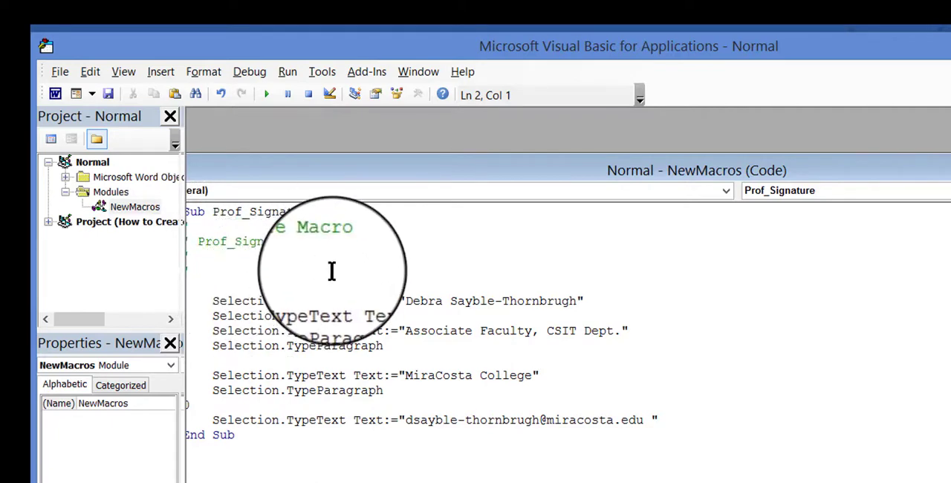
mouse_move(202, 450)
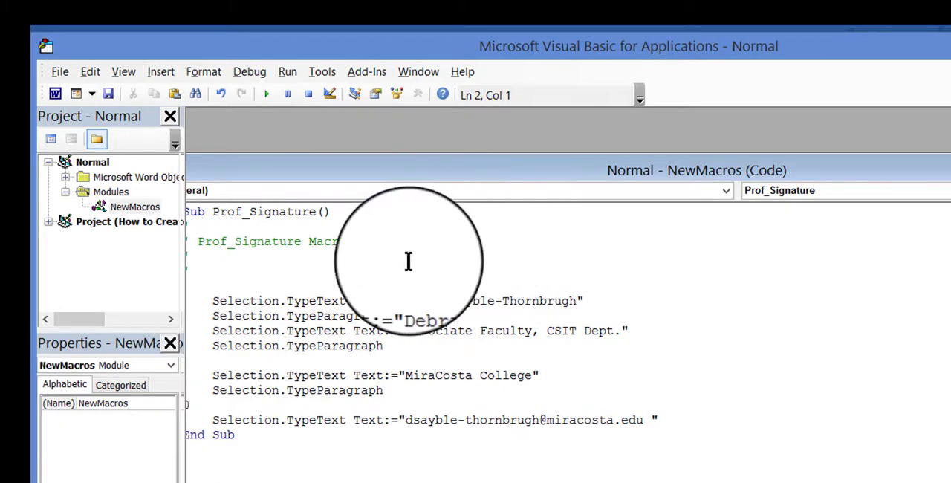
mouse_move(526, 382)
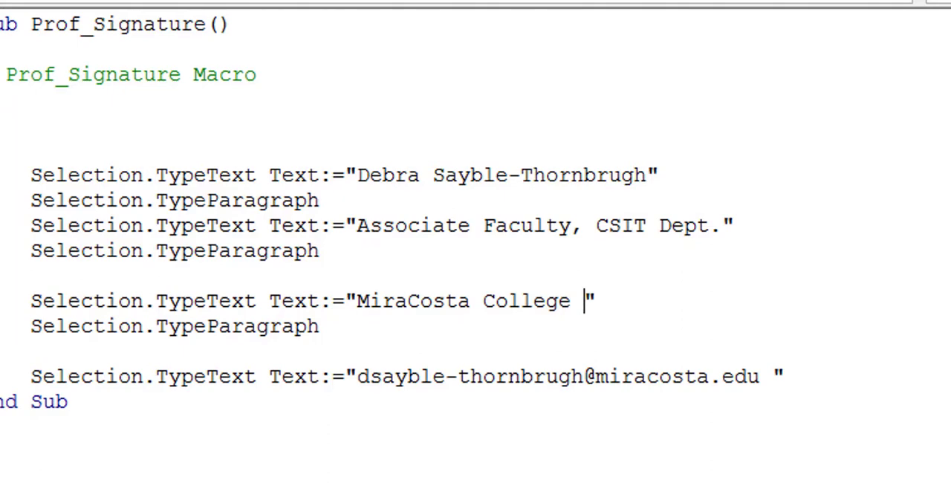
- Append 'Oceanside, CA' to the MiraCosta College string
type("Oceanside,")
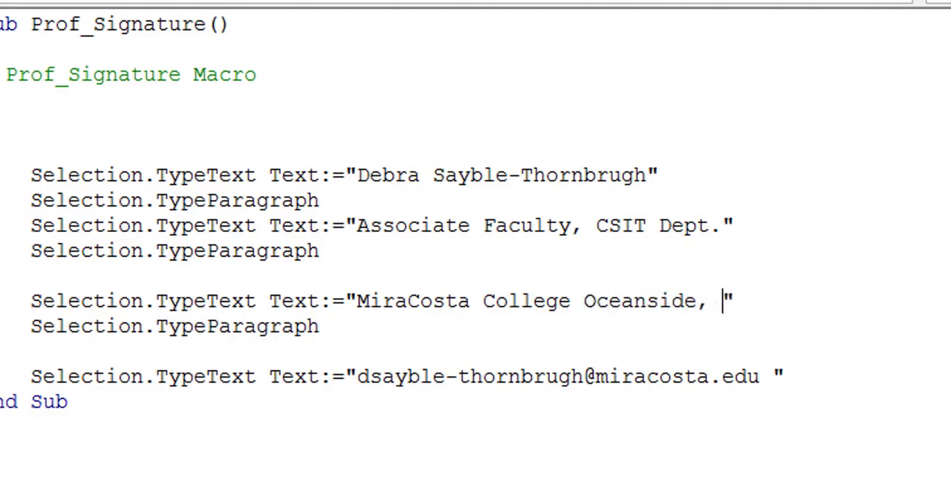
type("CA")
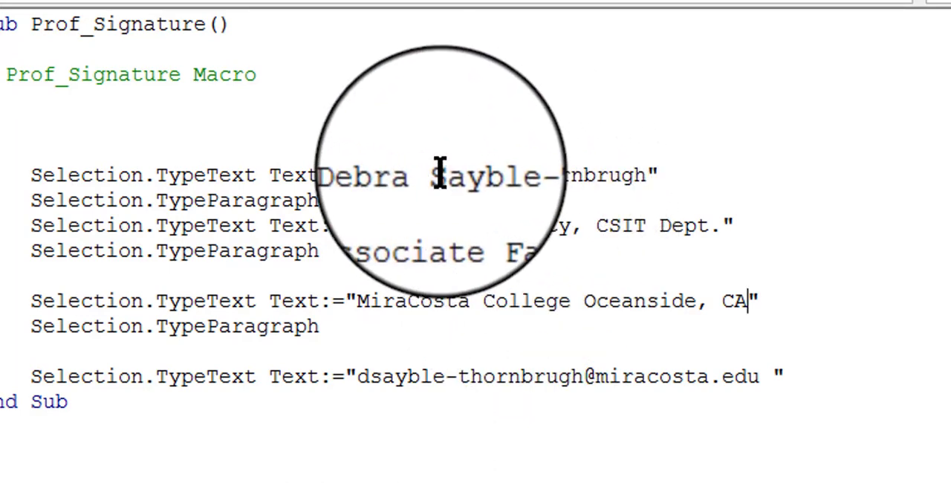
mouse_move(442, 408)
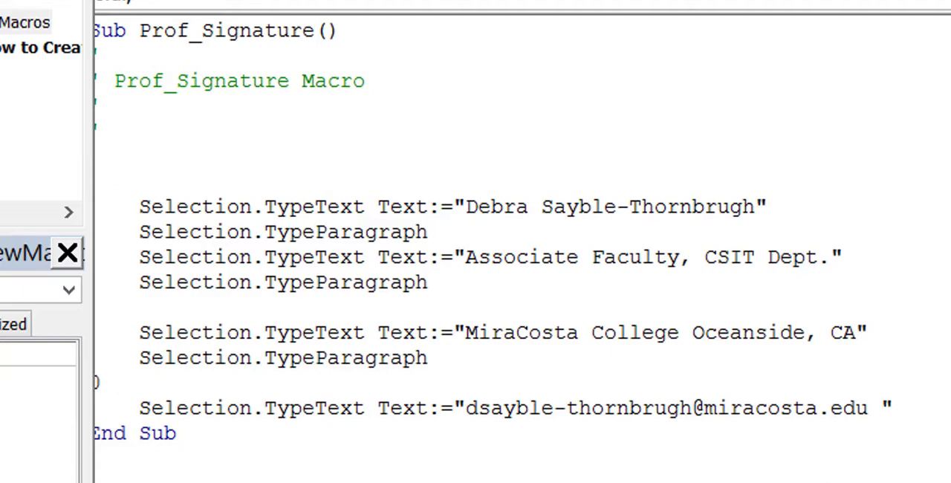
- Type 'Selection.' above the name line and dismiss the compile error
type("Seection")
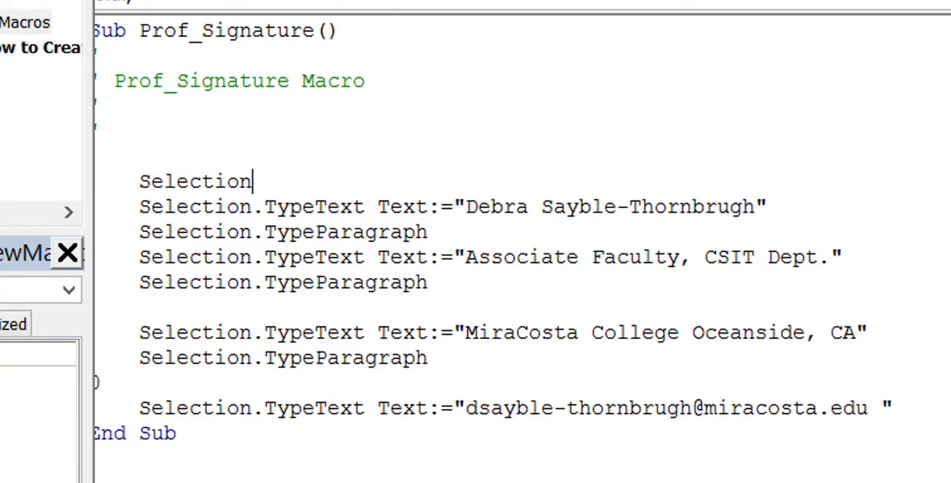
type(".")
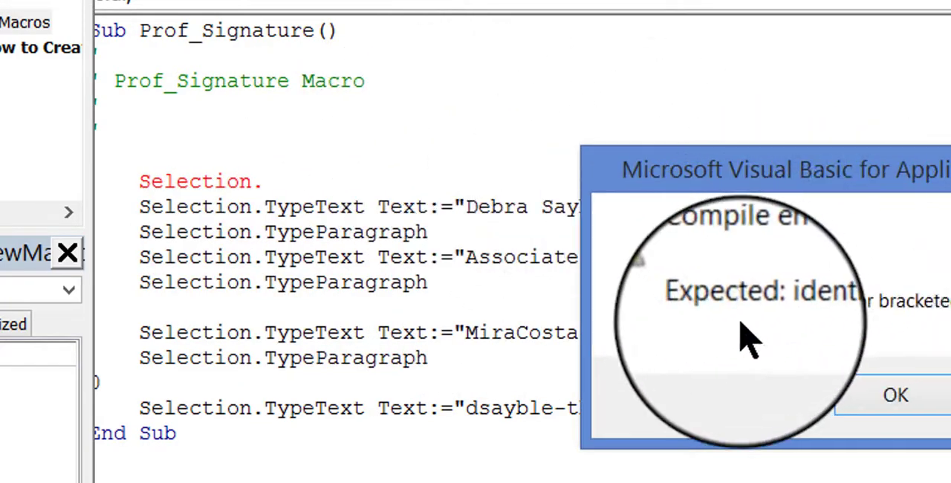
left_click(895, 395)
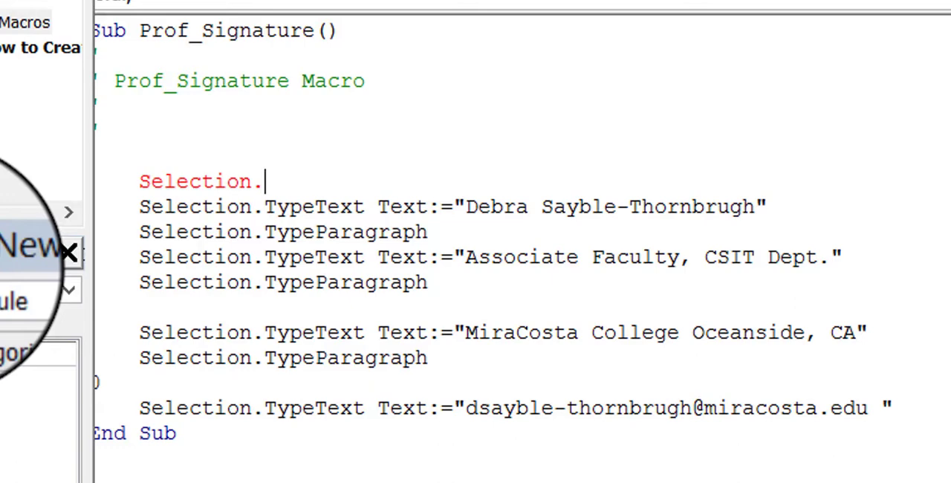
- Complete the statement as Selection.font.Size=14
type("f")
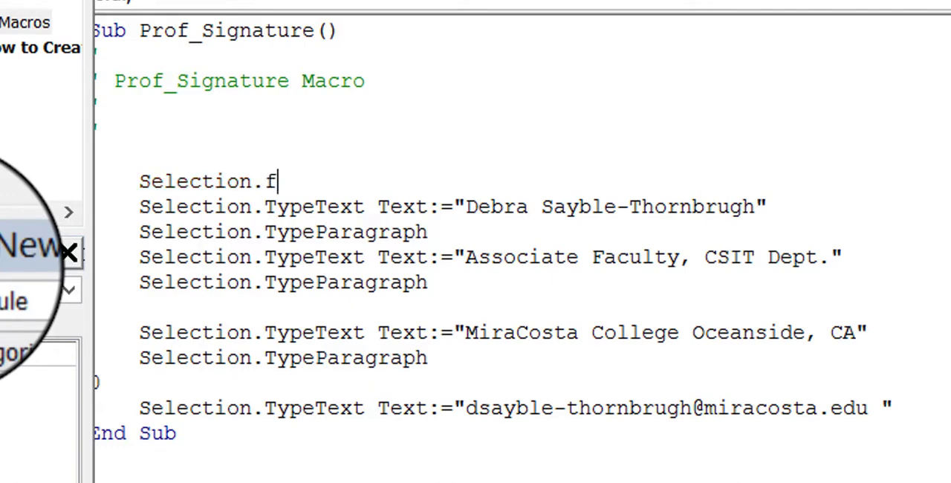
type("ont")
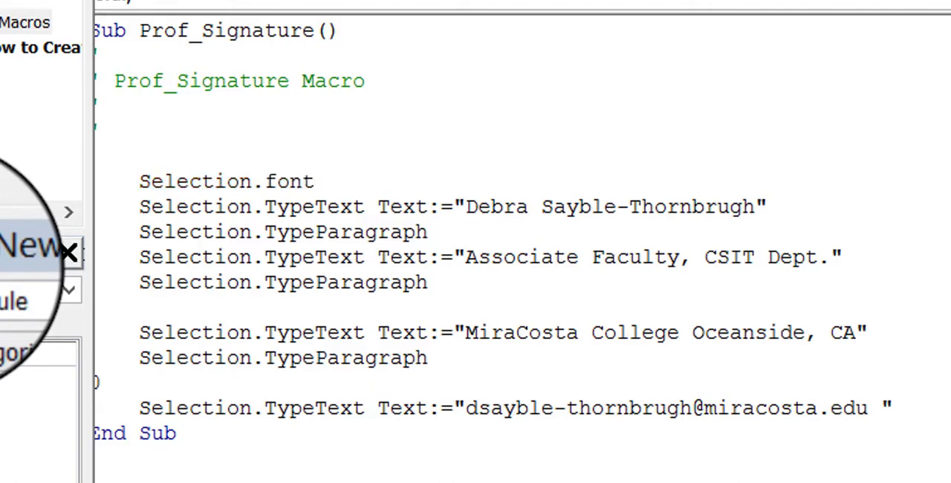
type(".")
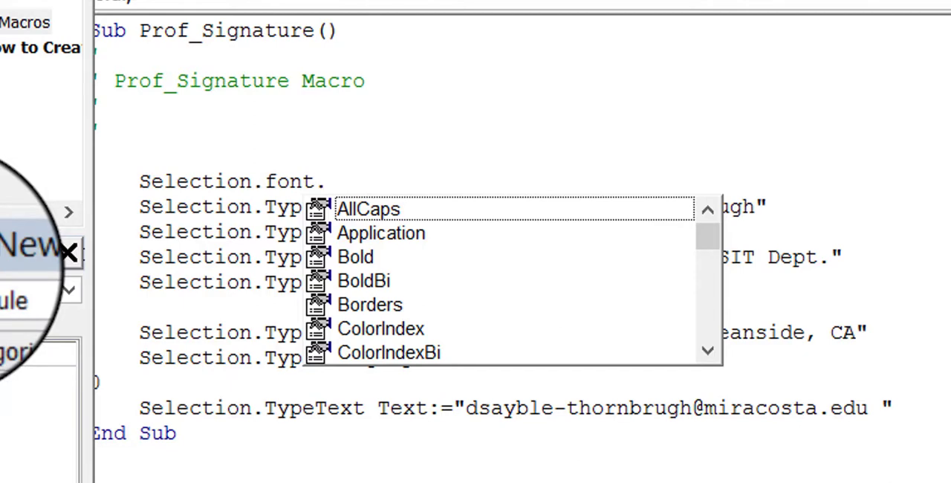
type("siz")
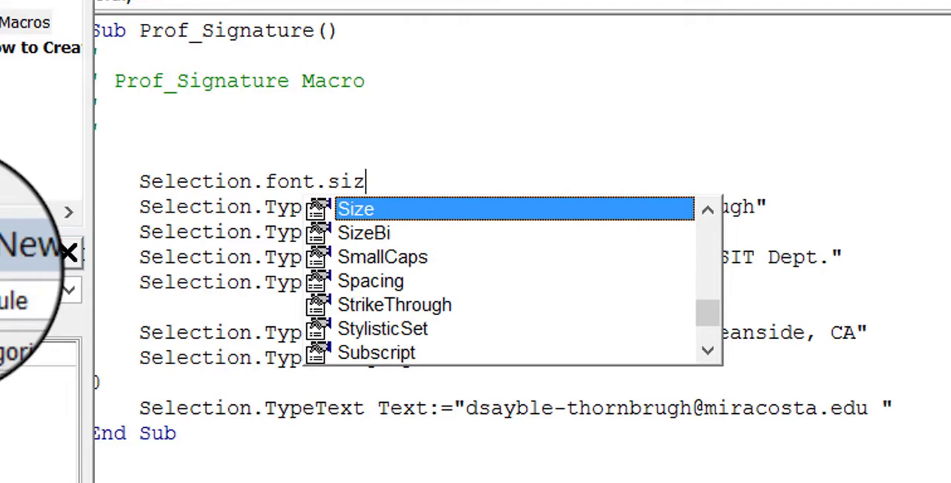
type("e=")
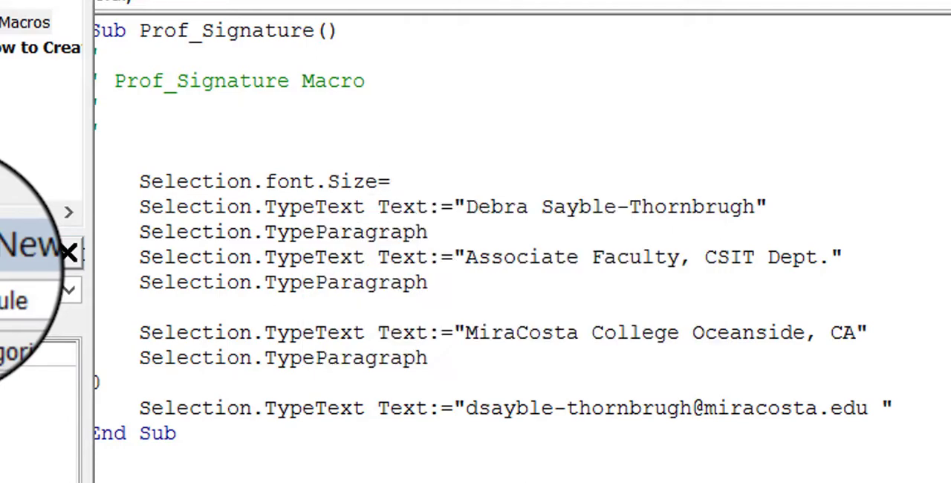
type("1")
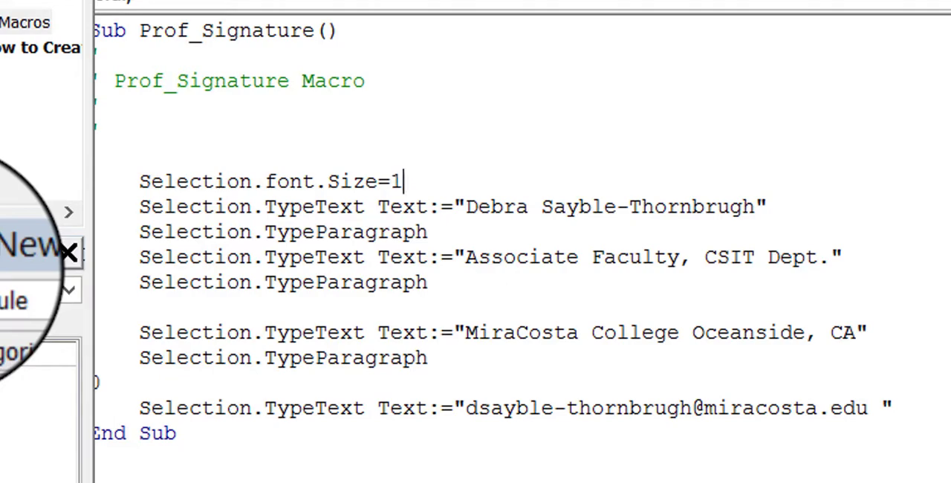
type("4")
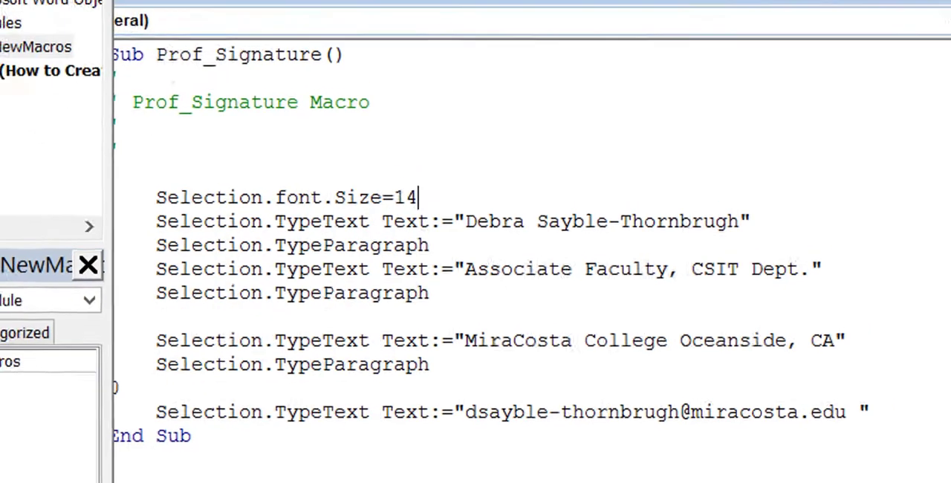
- Save the edited macro to Normal and return to the Word document
left_click(146, 75)
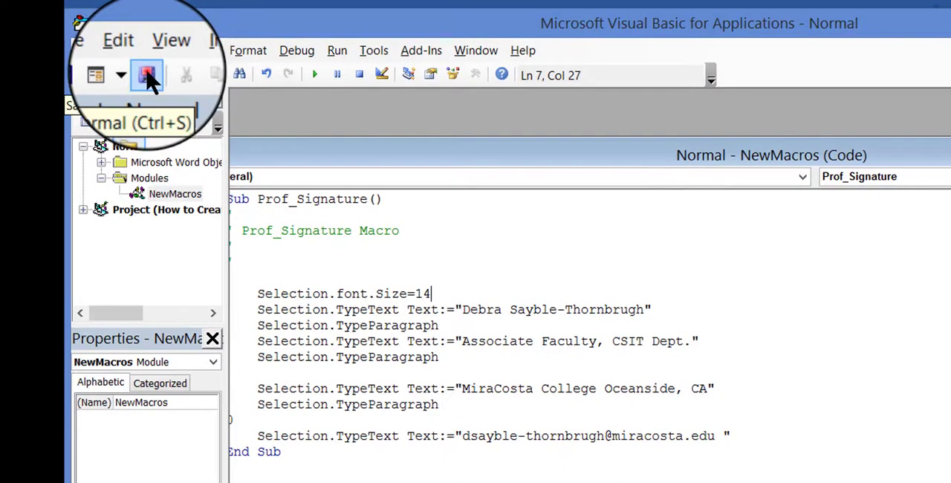
left_click(146, 73)
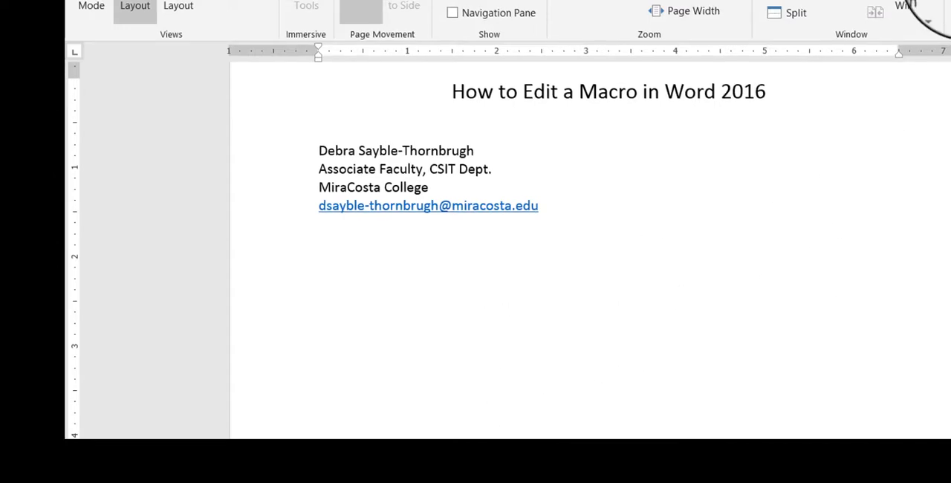
- Reopen Prof_Signature's code for editing from the Macros list
left_click(834, 52)
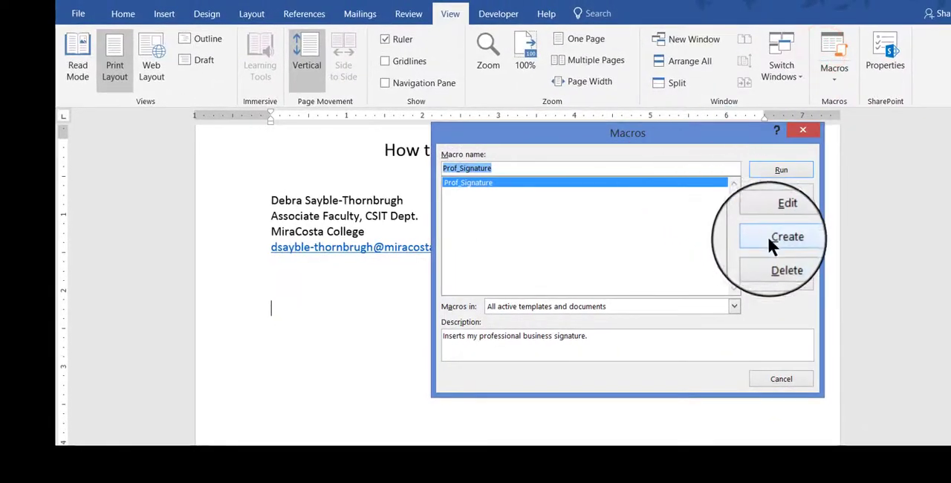
left_click(787, 202)
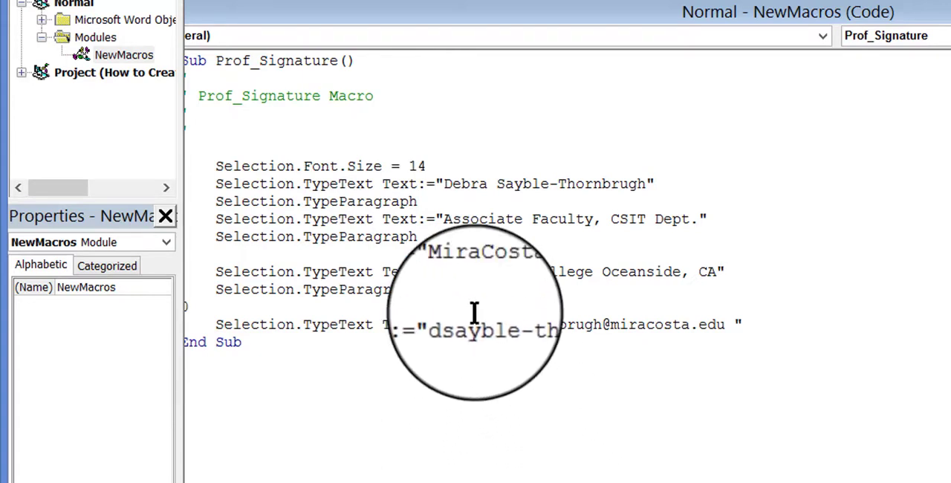
mouse_move(653, 182)
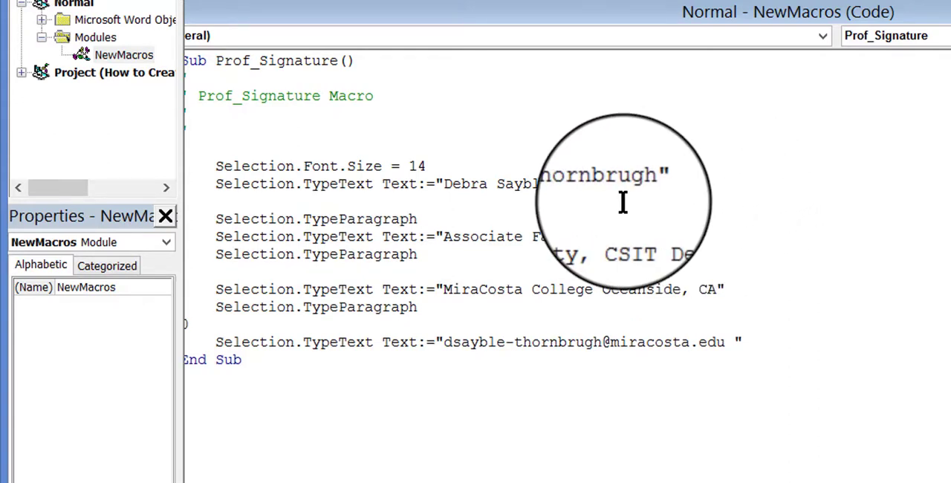
- Type Selection.Font.Size = 1… on the blank line after the name line
type("Selectio")
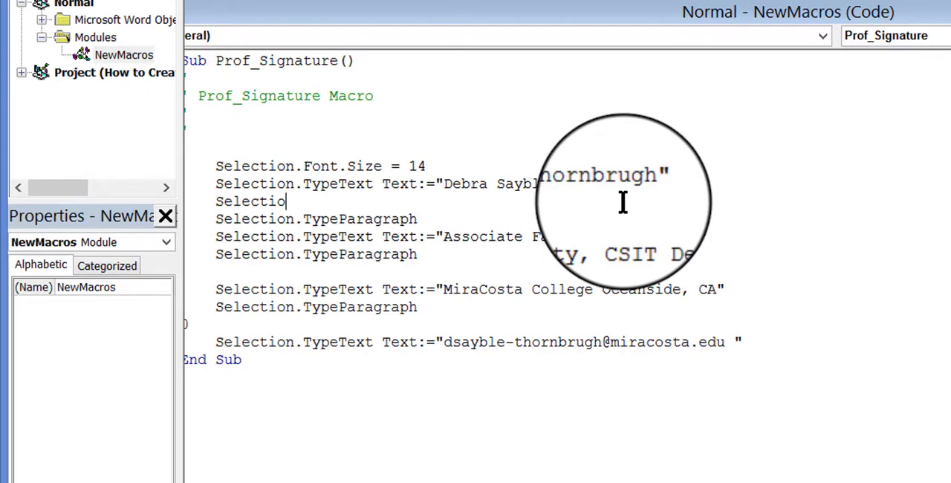
type(".")
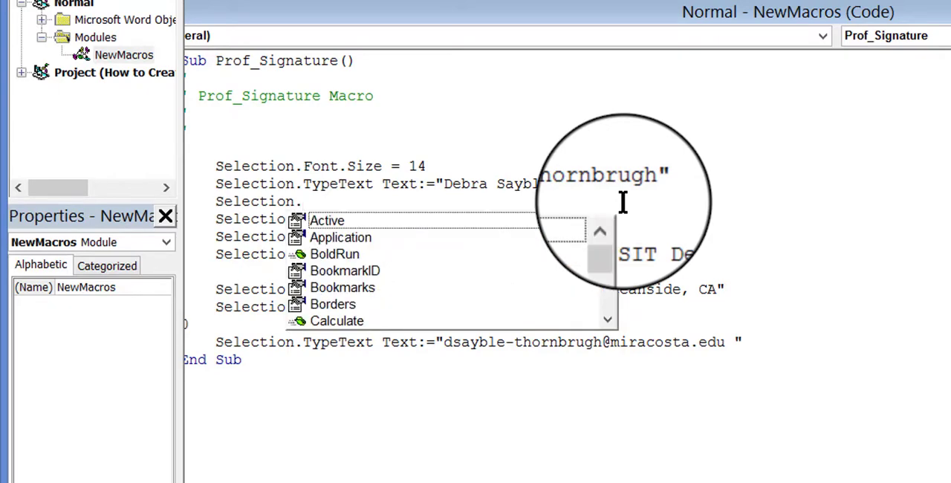
type("Font.")
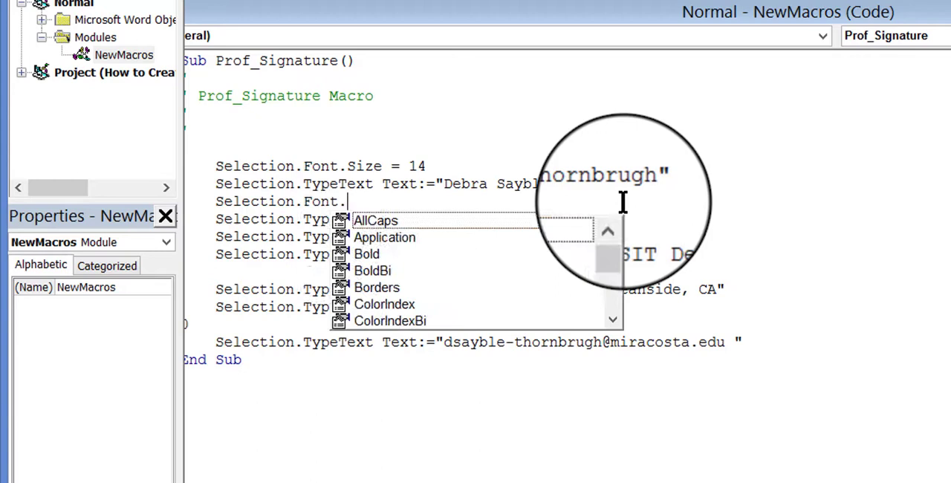
type("size")
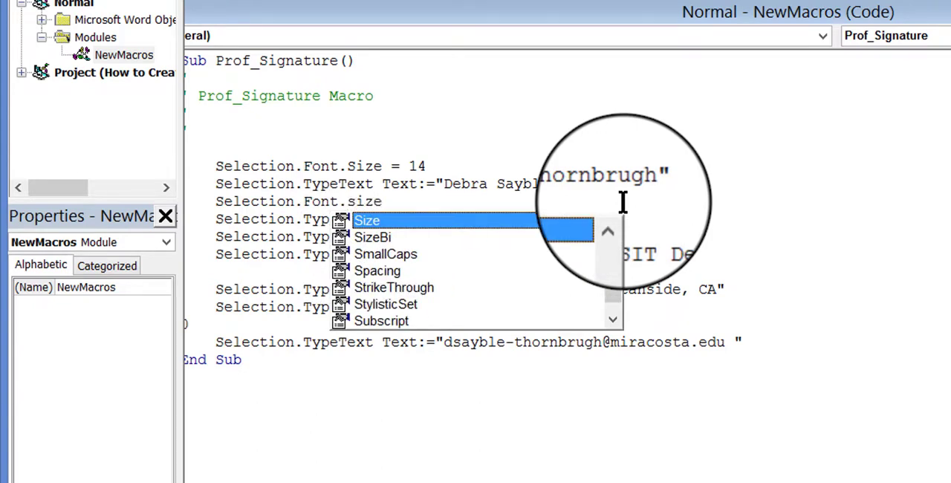
type("=1")
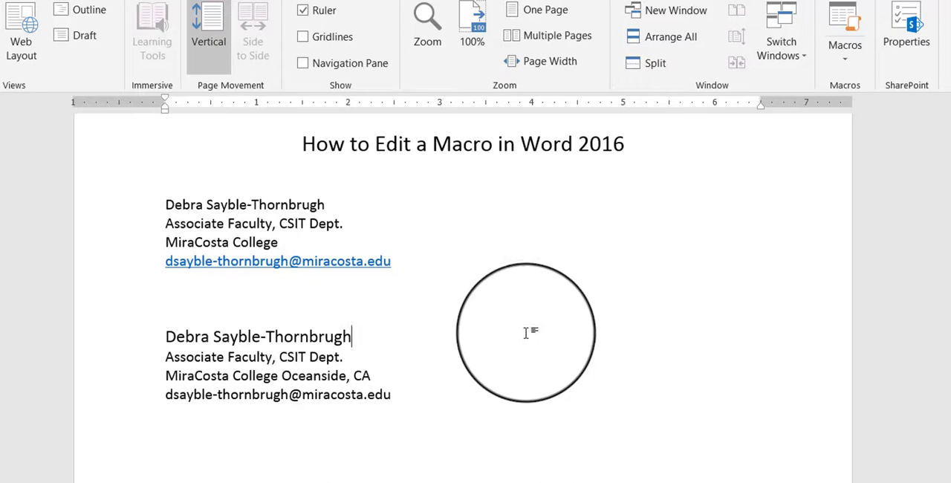
- Reopen the Prof_Signature macro in the VBA editor to view the new size 12 line
left_click_drag(526, 332, 454, 325)
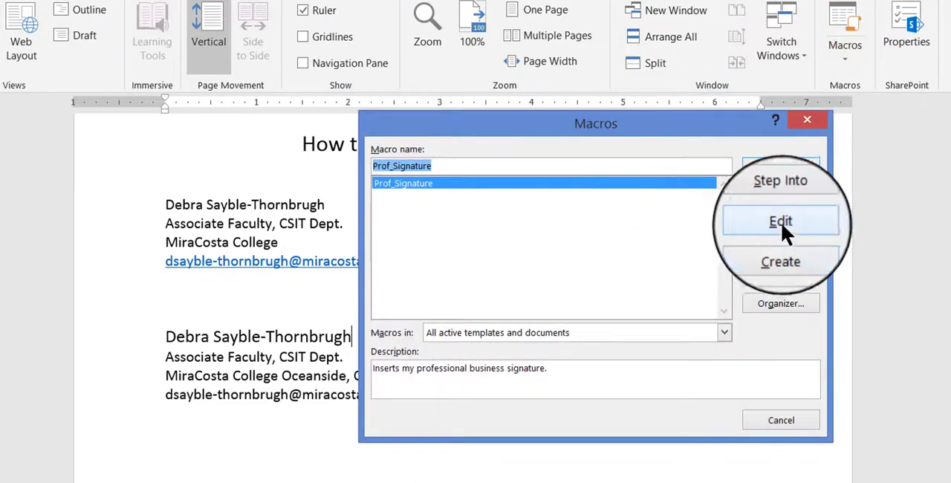
left_click(780, 221)
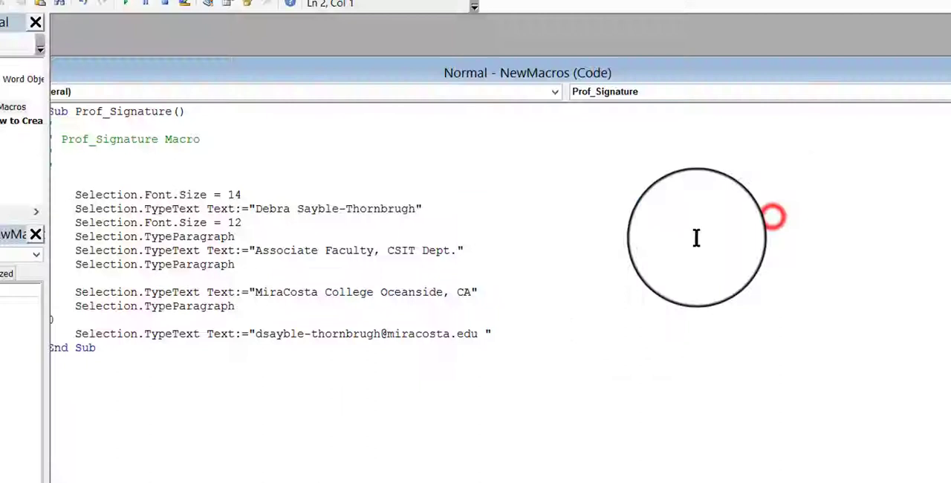